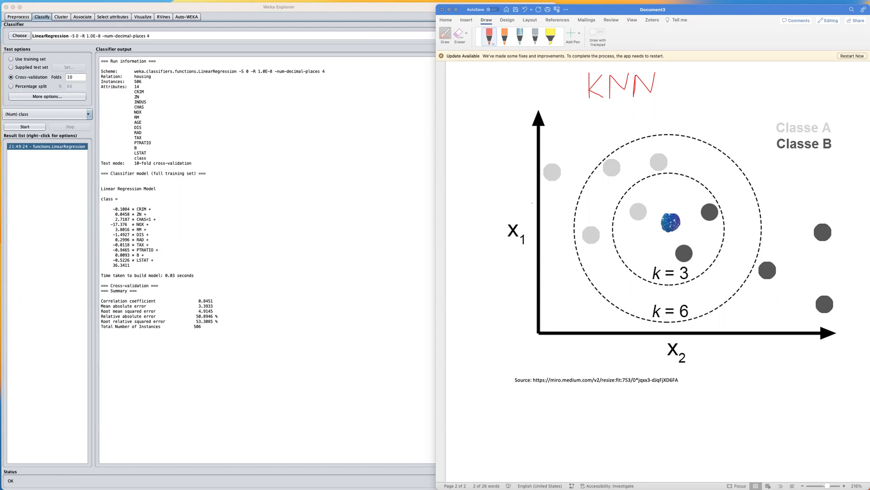
mouse_move(589, 100)
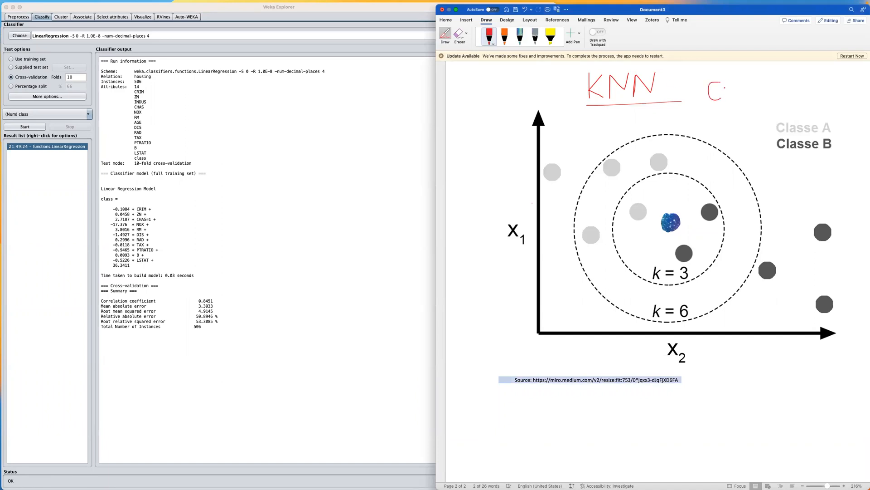
- Handwrite C|R in red beside the KNN heading and circle the x1 axis label
drag(721, 89, 752, 103)
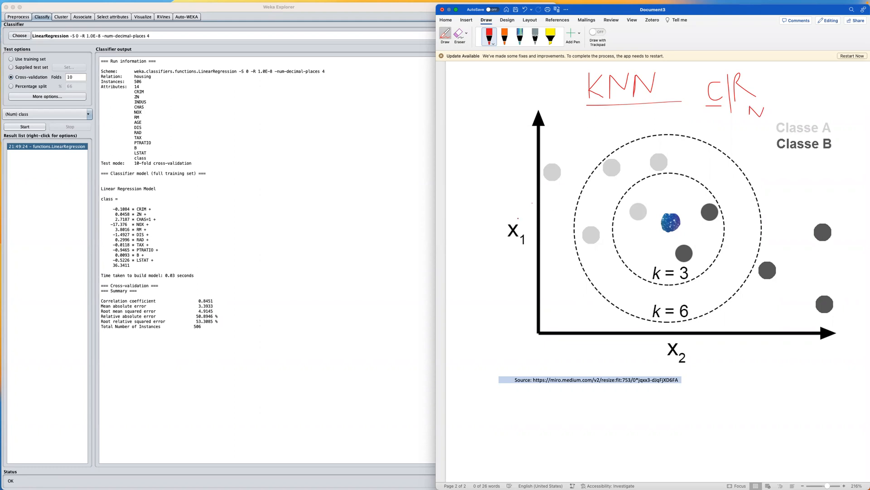
drag(511, 219, 514, 250)
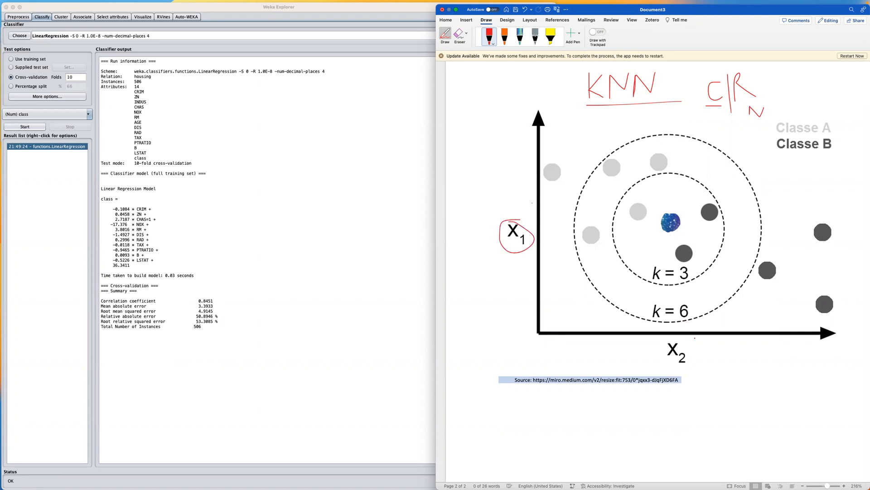
- Circle the x2 axis label in red and start the M|V label under the bell curve
drag(675, 338, 697, 364)
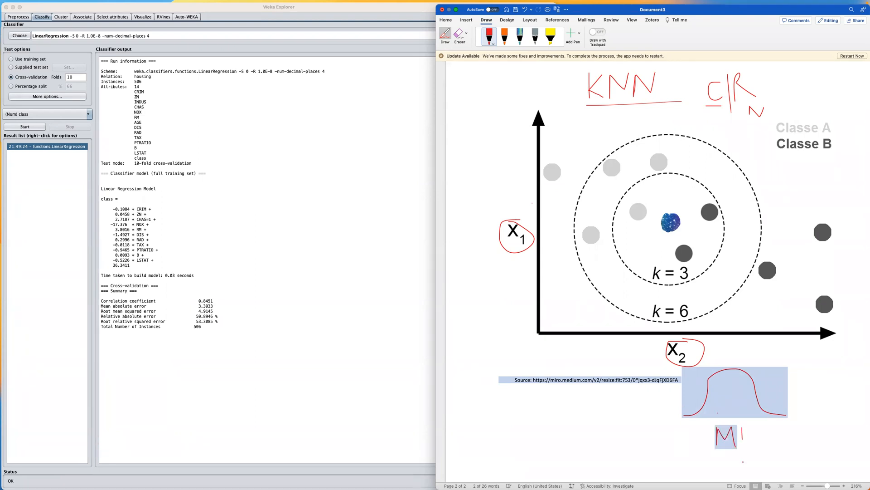
drag(743, 422, 754, 450)
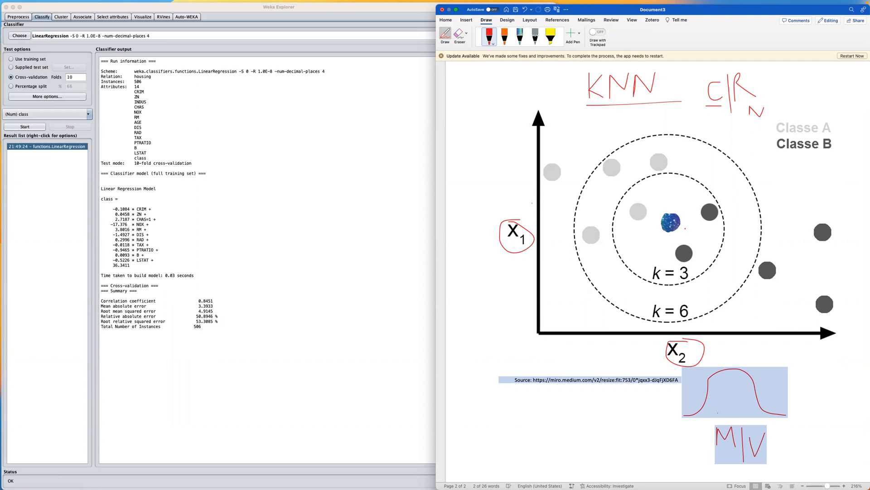
mouse_move(329, 222)
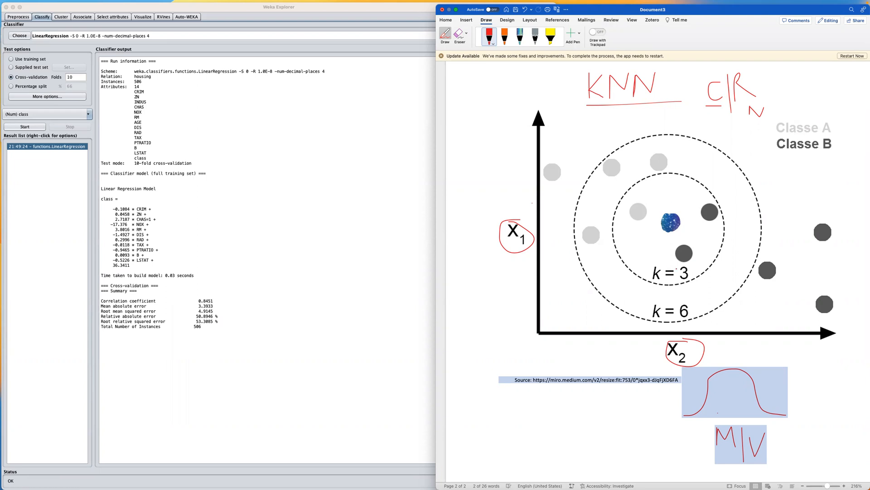
- Add a small red ink mark on the k of the k = 3 label
drag(653, 263, 660, 280)
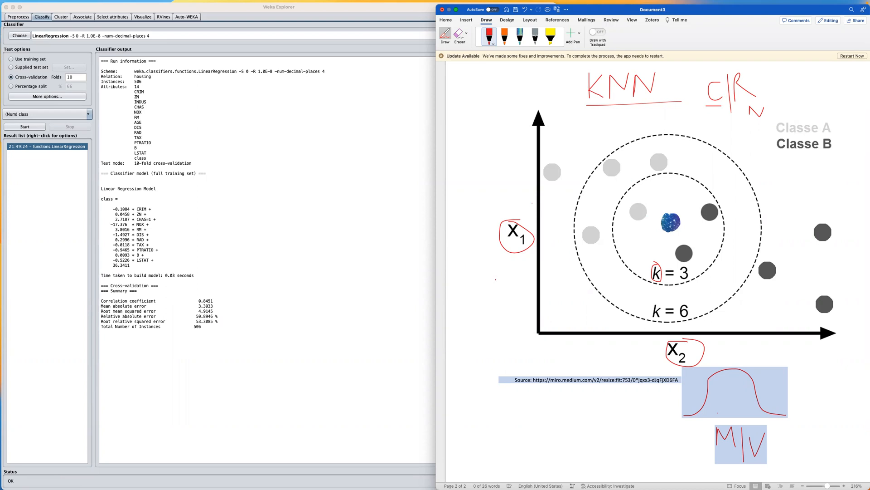
- Sketch down and up arrows with k left of the diagram, a line, and 0k beneath
drag(491, 283, 491, 317)
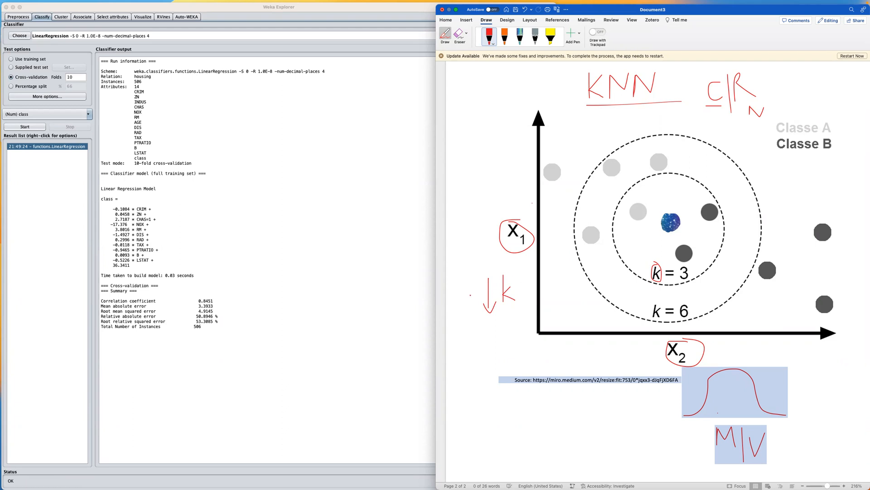
drag(469, 317, 466, 286)
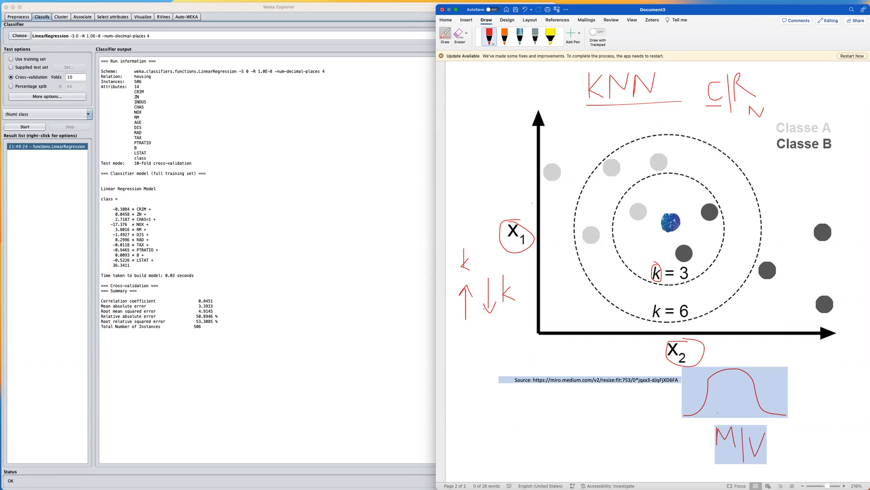
drag(464, 321, 502, 333)
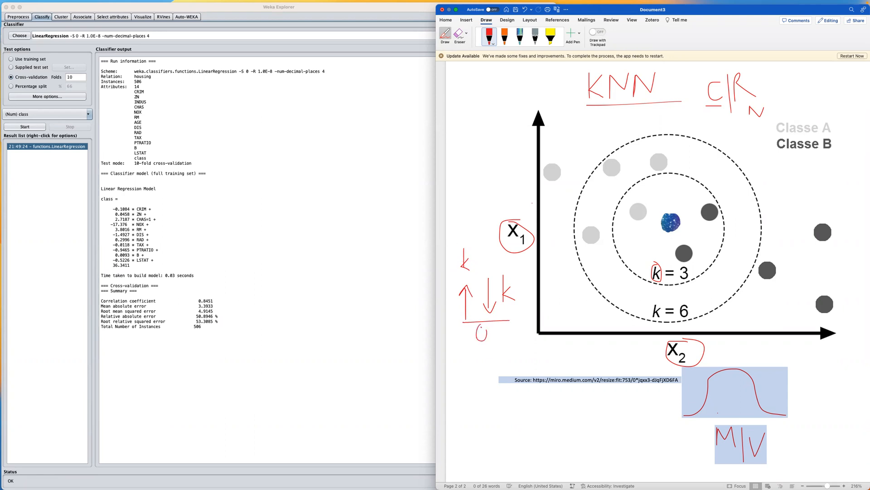
drag(489, 333, 505, 344)
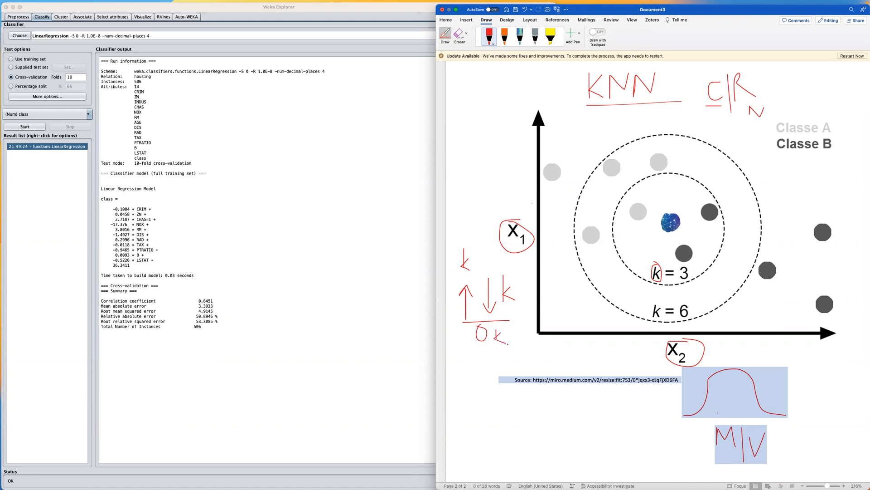
mouse_move(423, 316)
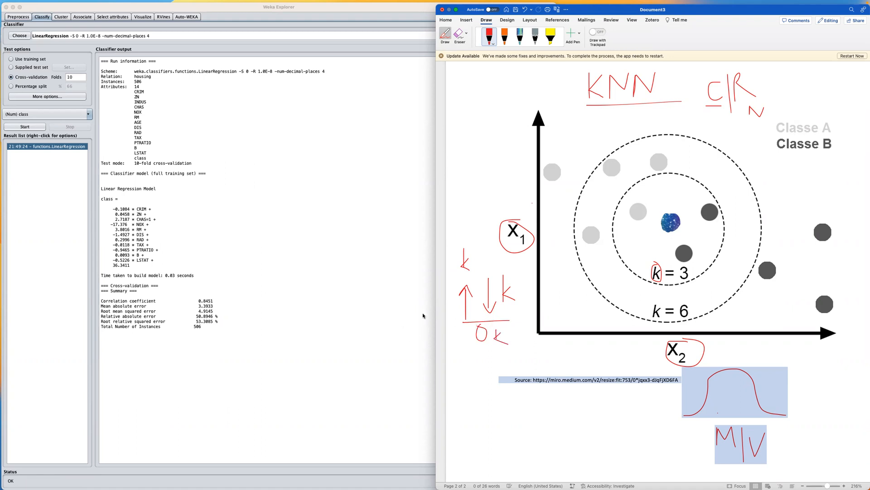
mouse_move(423, 301)
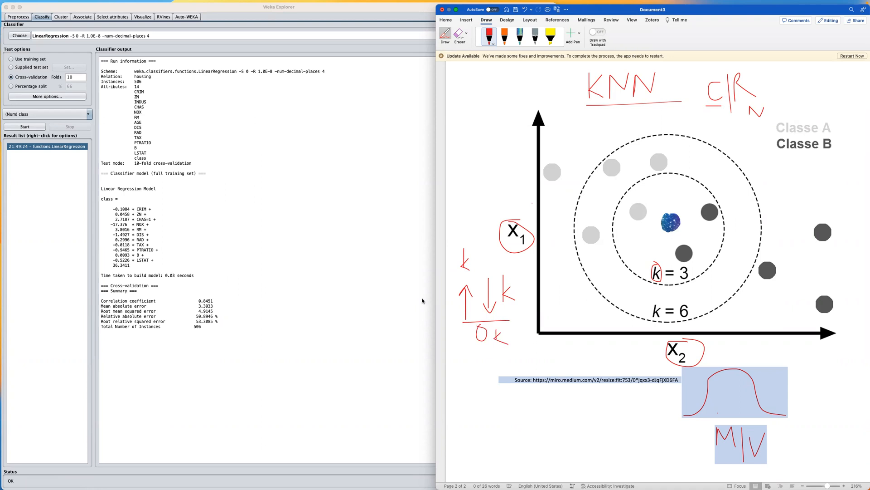
mouse_move(431, 299)
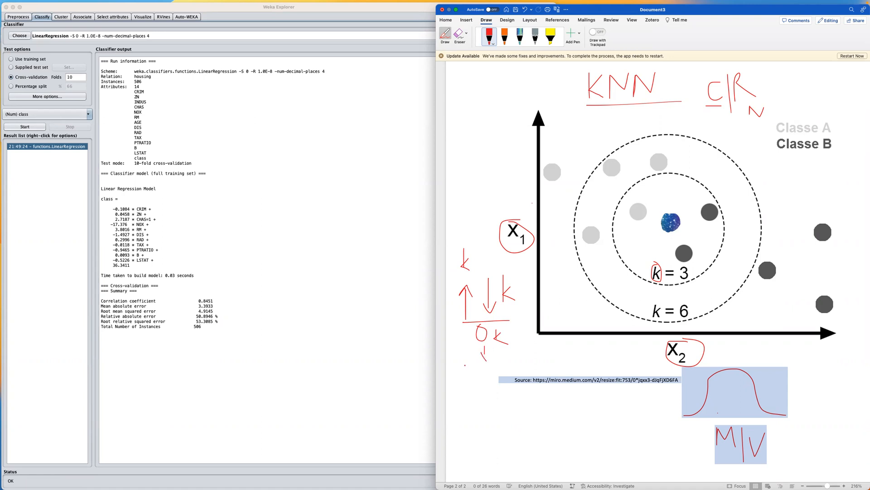
drag(467, 361, 502, 372)
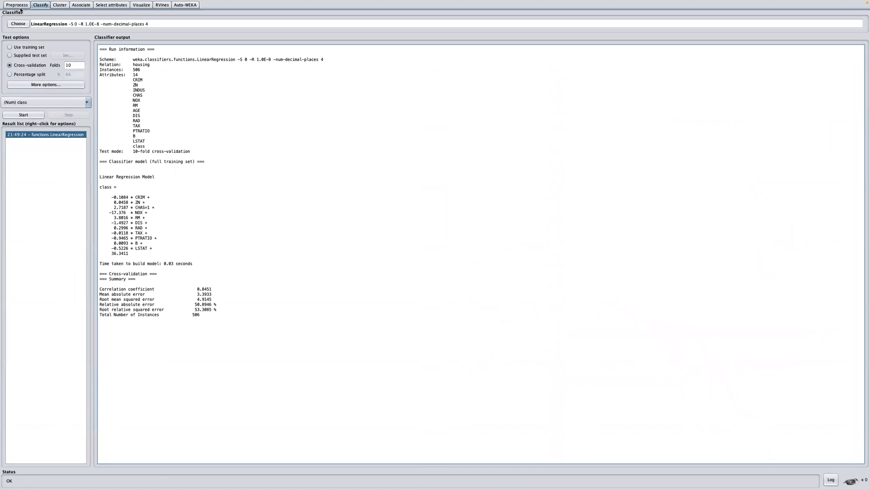
- Replace LinearRegression with the lazy IBk classifier in the Classify tab
click(16, 5)
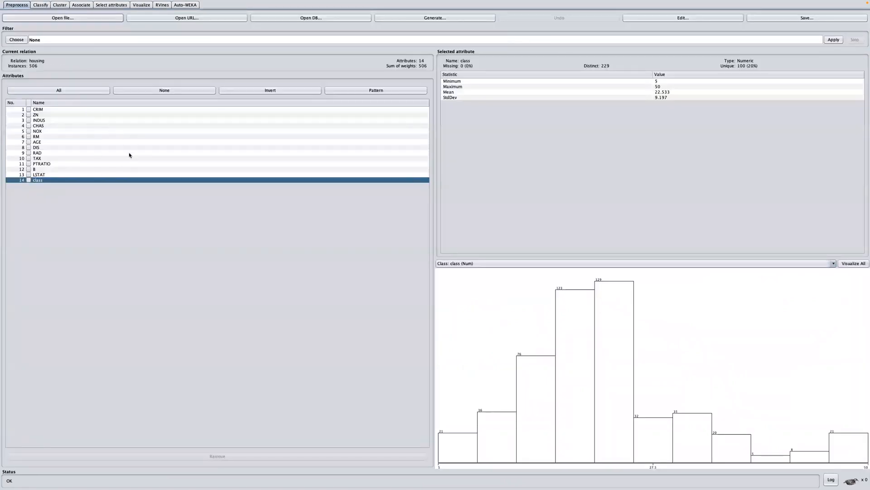
click(40, 5)
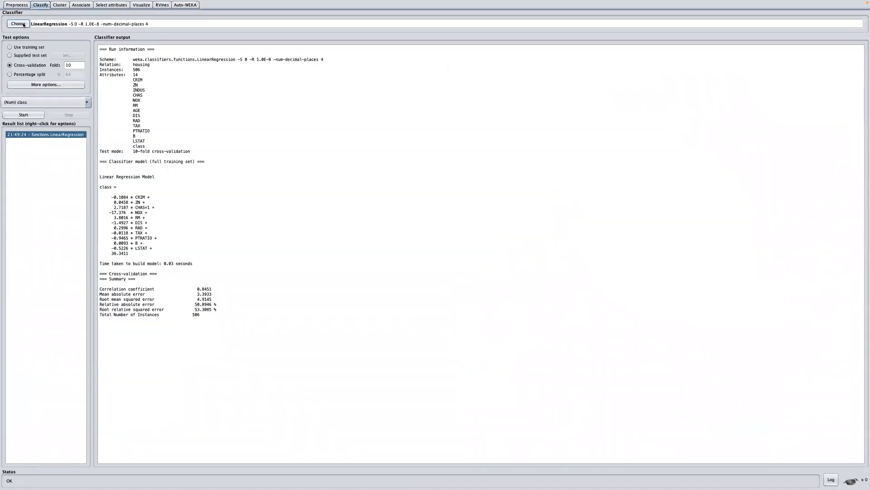
click(17, 23)
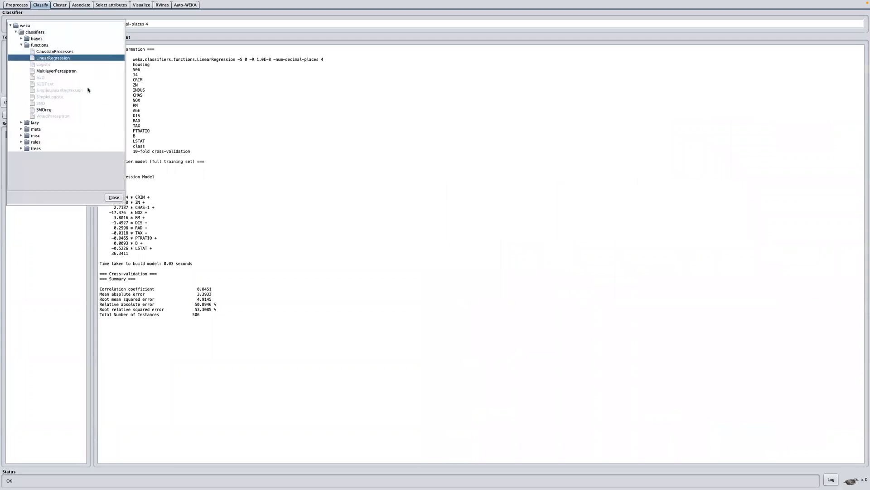
mouse_move(53, 57)
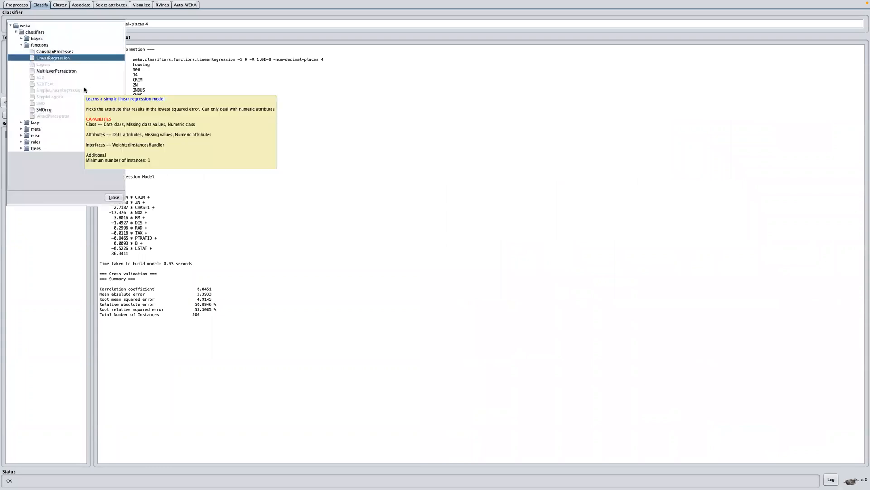
mouse_move(49, 78)
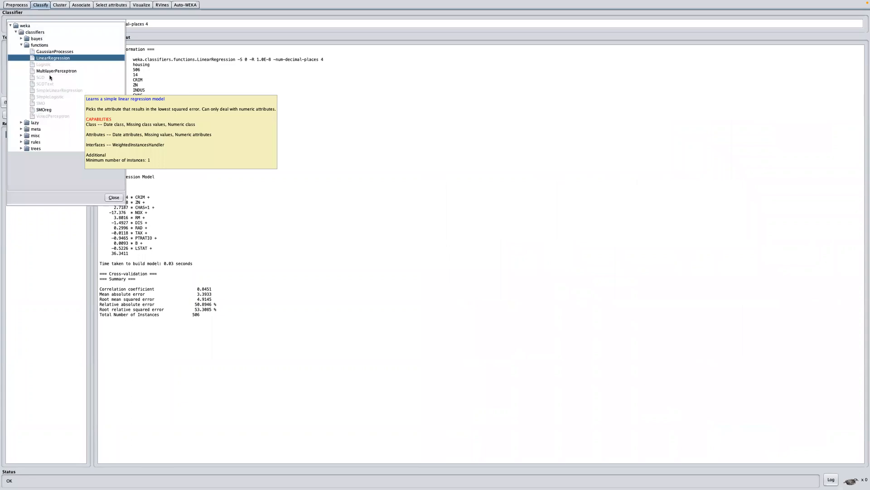
click(22, 45)
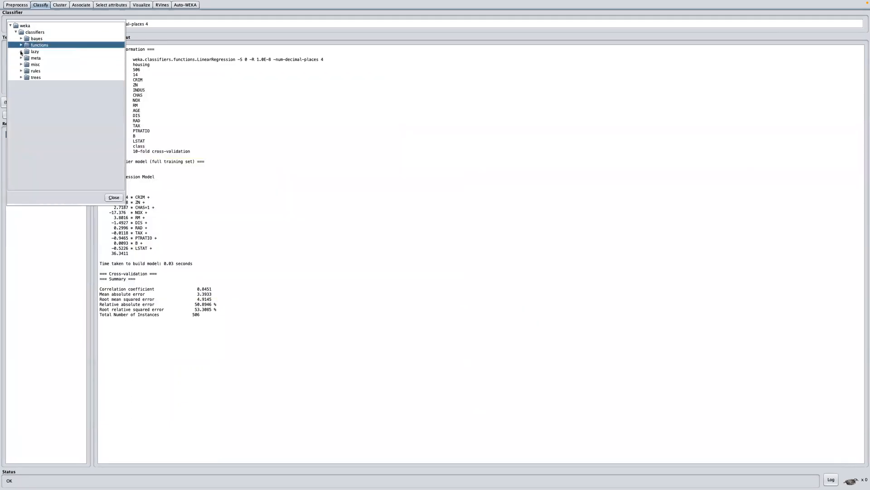
click(22, 51)
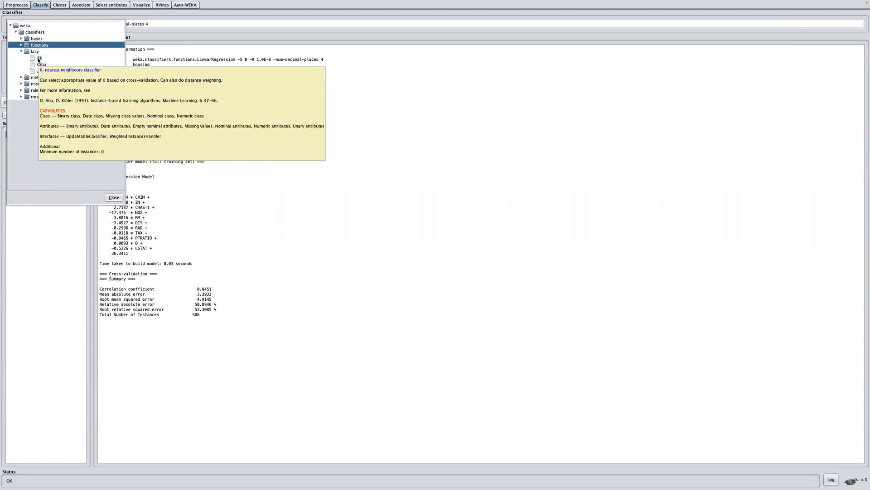
click(39, 59)
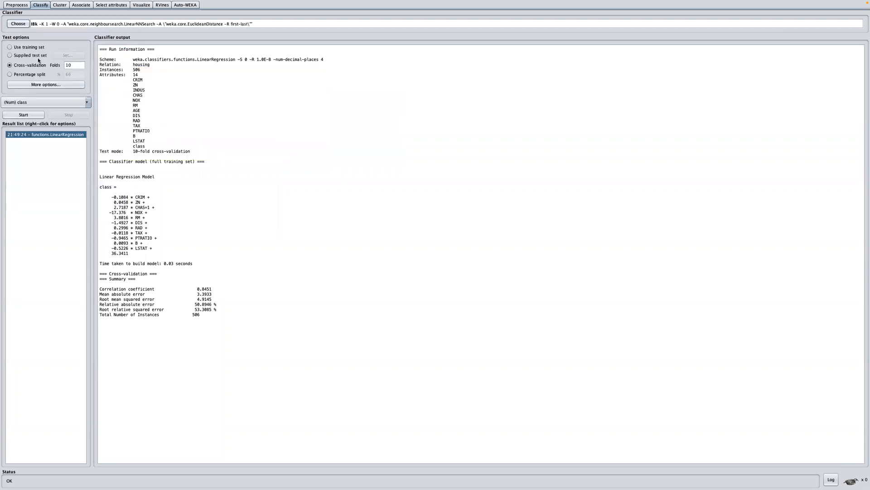
mouse_move(62, 45)
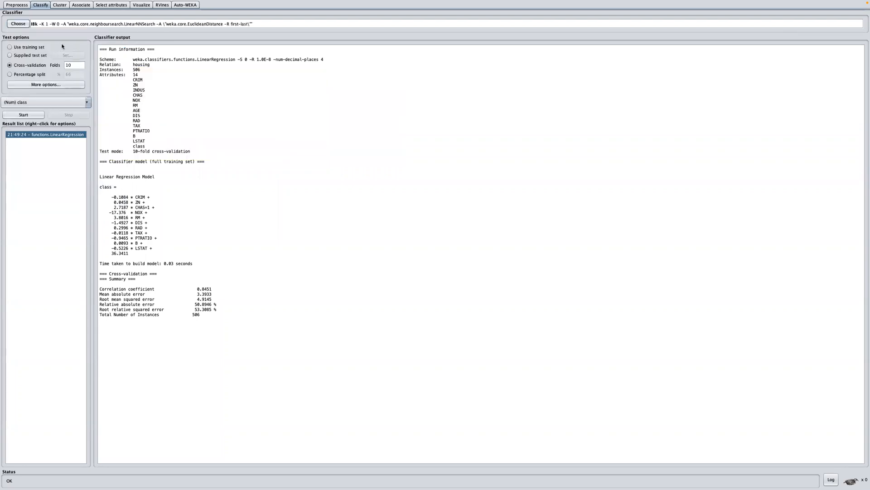
mouse_move(66, 45)
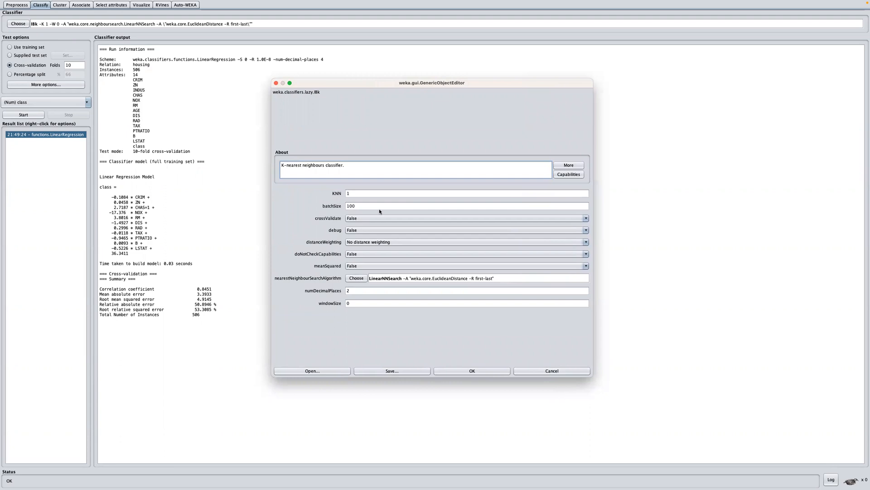
mouse_move(411, 235)
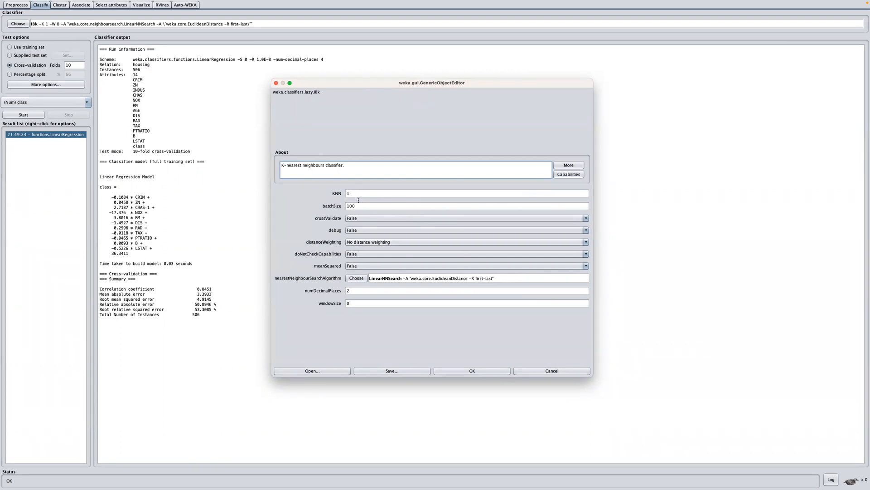
mouse_move(337, 194)
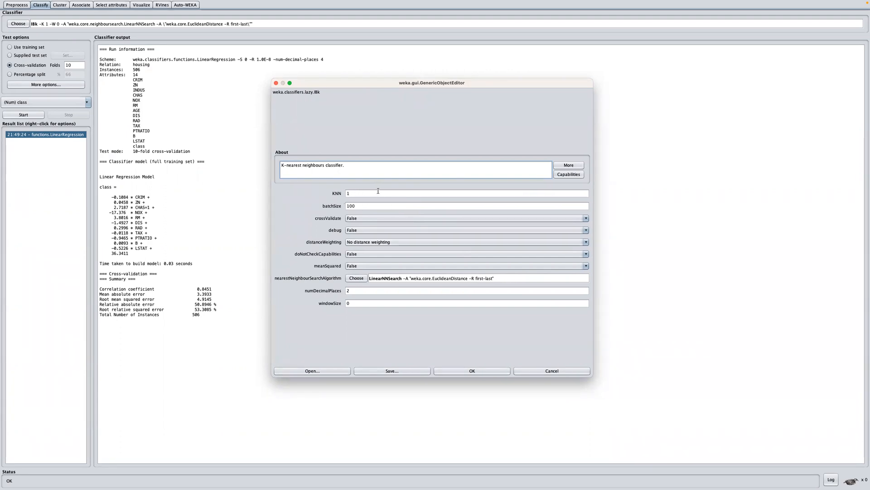
mouse_move(390, 190)
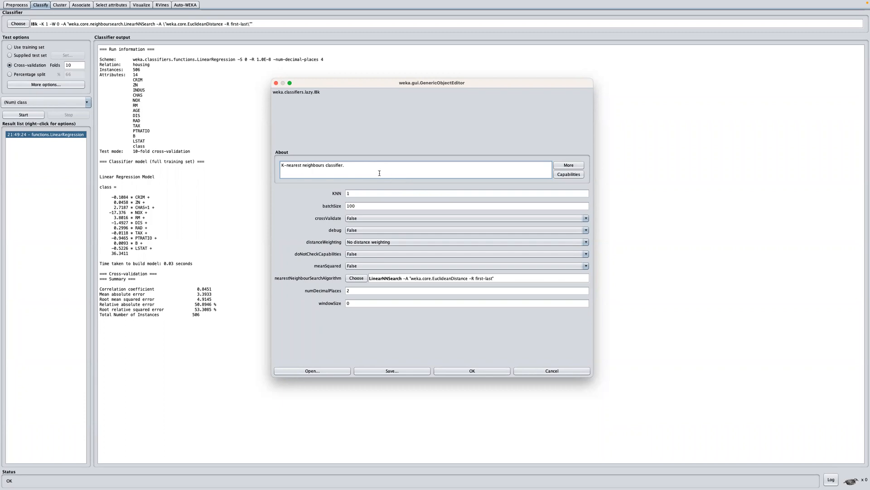
mouse_move(405, 193)
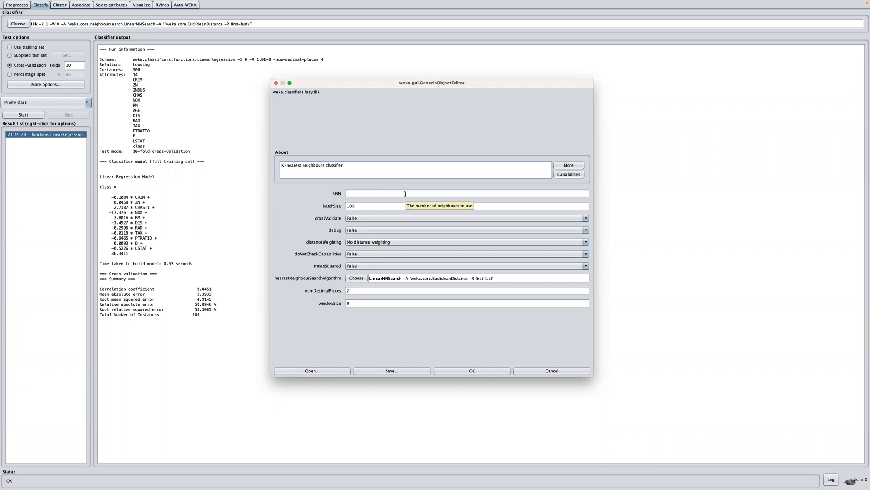
mouse_move(396, 166)
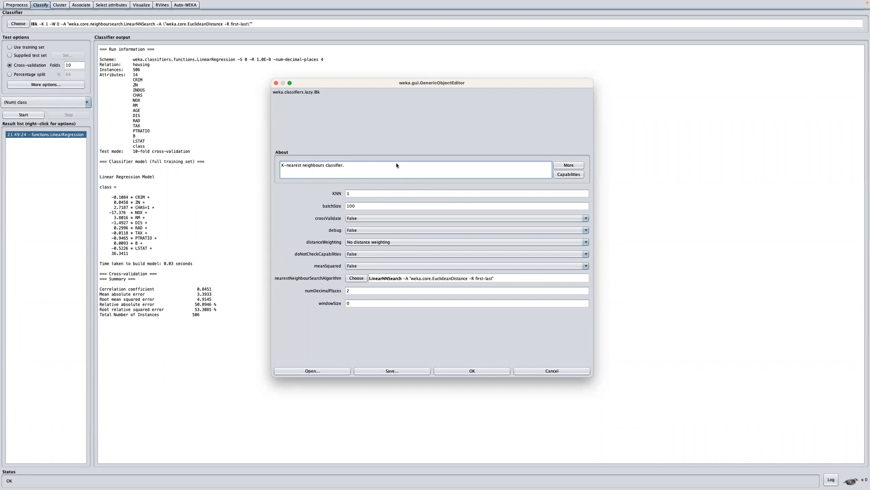
mouse_move(402, 160)
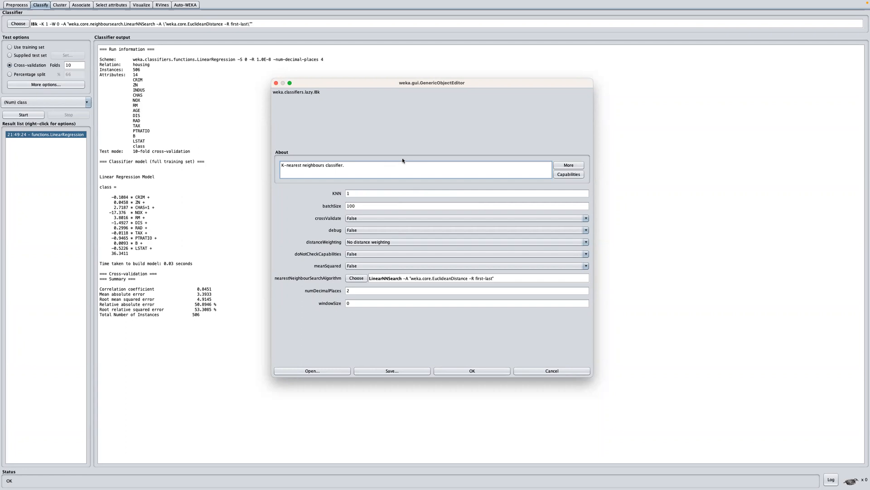
mouse_move(411, 180)
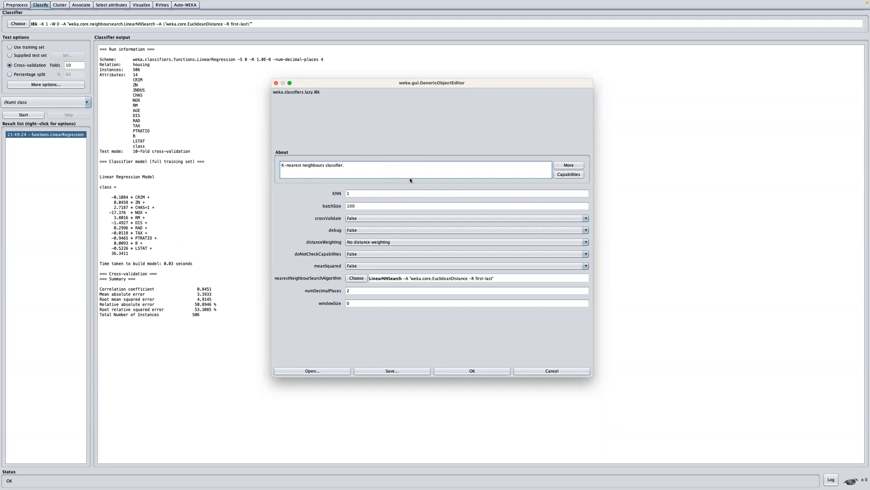
- Review IBk options, keeping KNN at 1 and meanSquared set to False
click(467, 193)
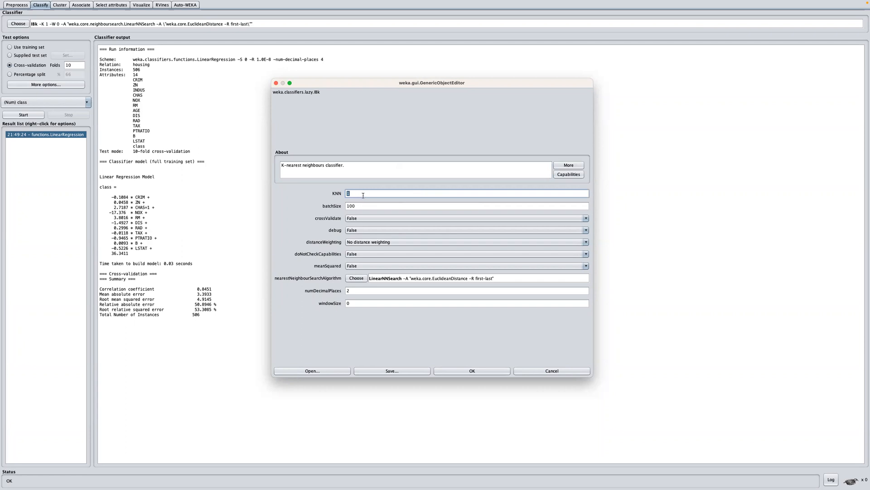
mouse_move(363, 195)
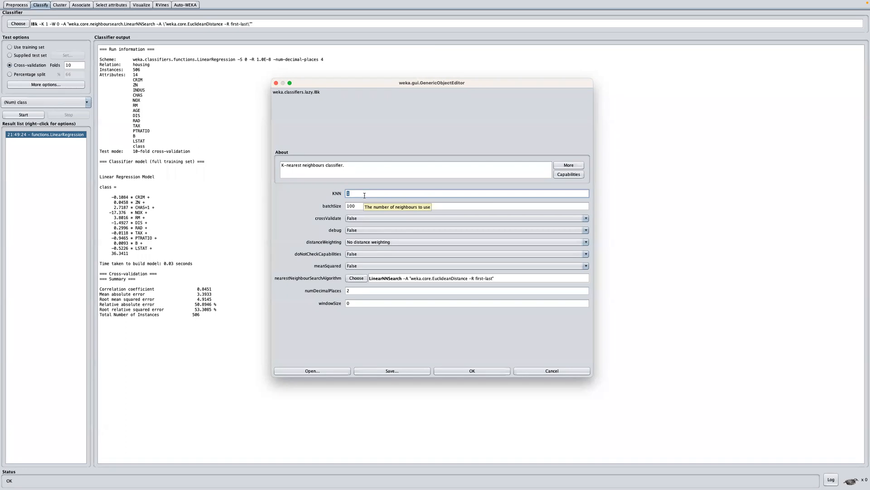
mouse_move(387, 218)
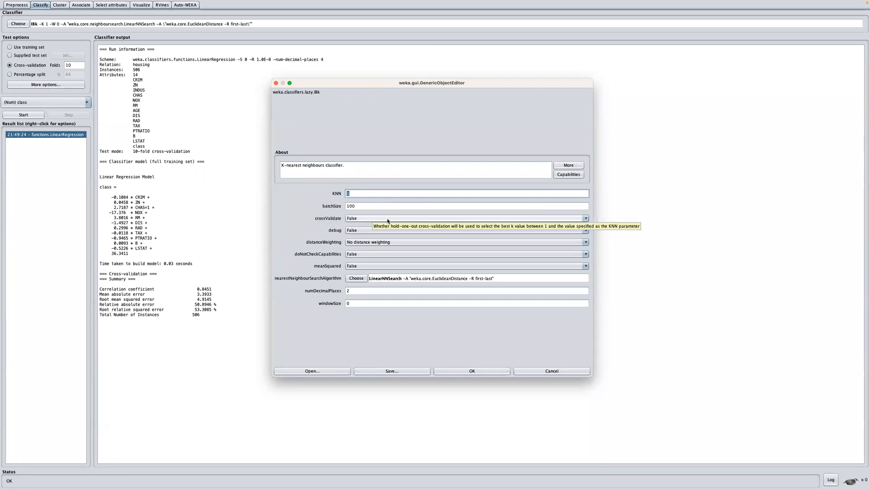
mouse_move(373, 236)
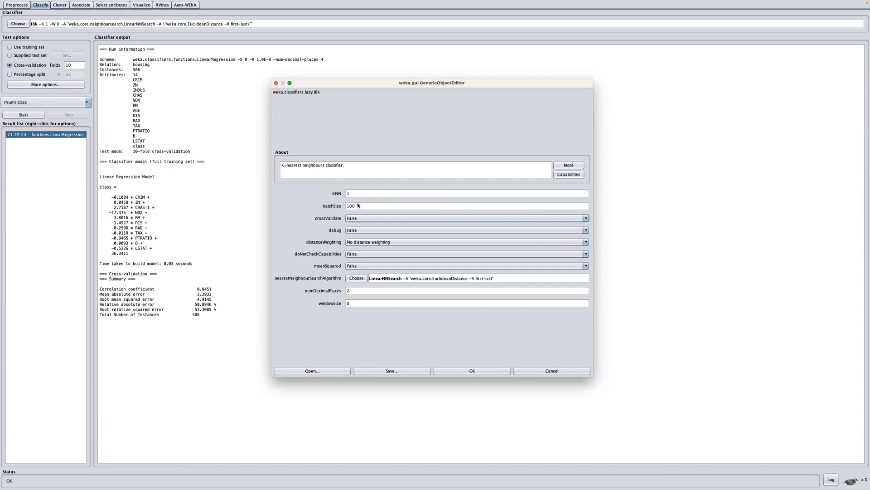
mouse_move(381, 200)
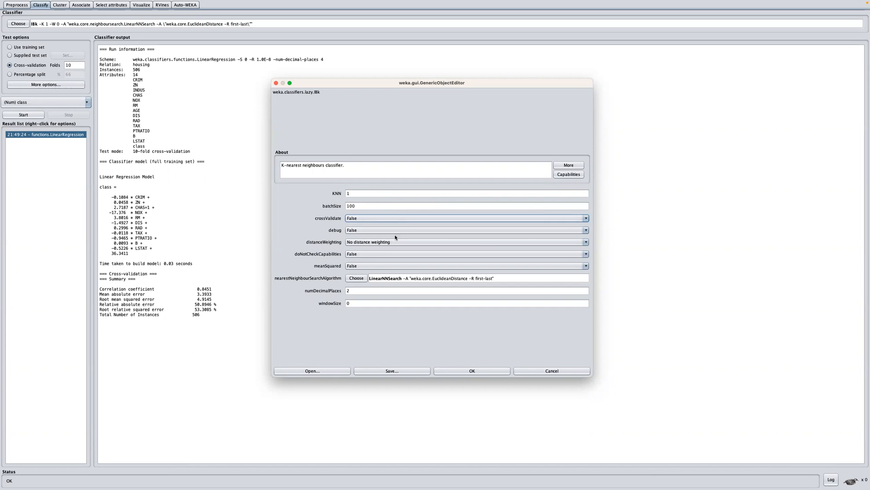
mouse_move(320, 282)
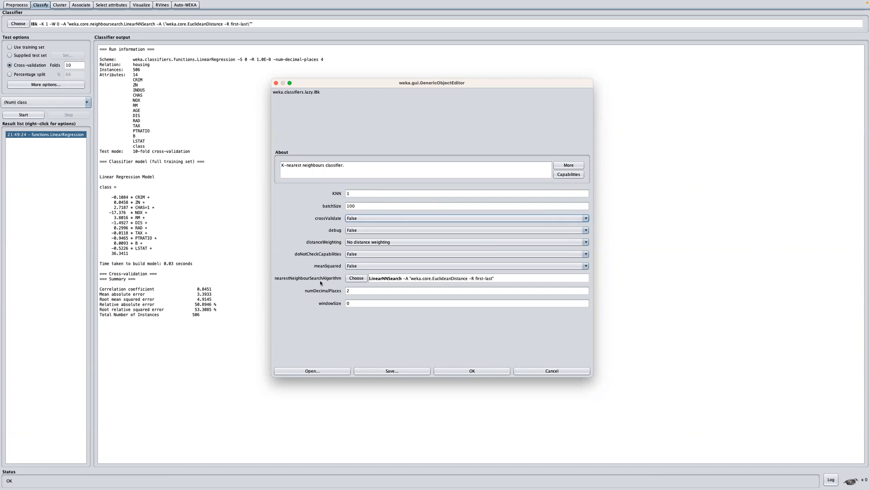
mouse_move(404, 279)
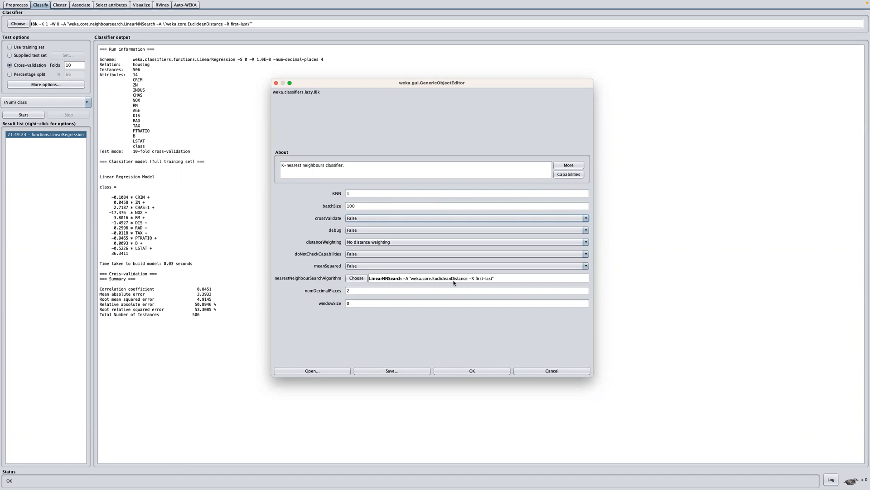
click(356, 278)
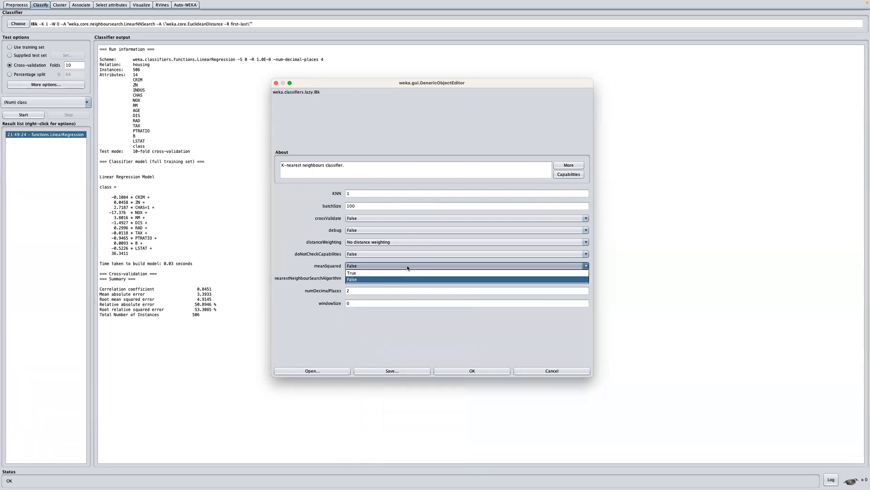
click(352, 279)
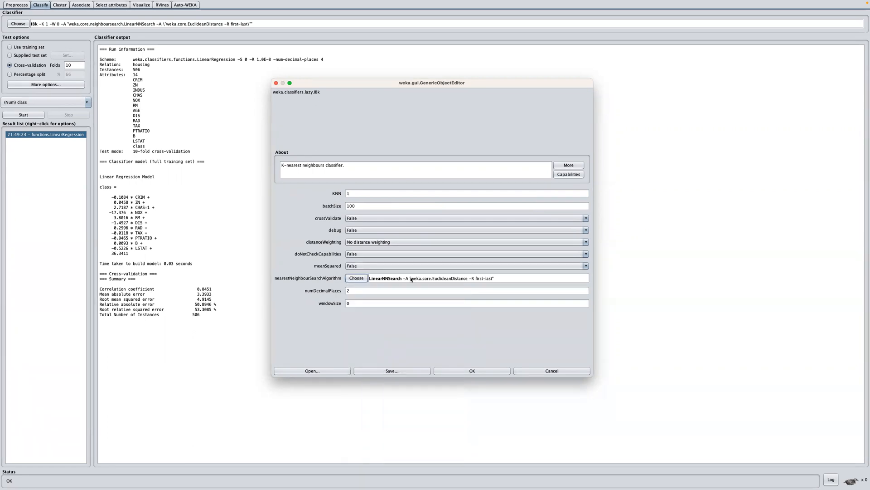
- Open the LinearNNSearch settings and browse the distance functions, with EuclideanDistance selected
click(356, 277)
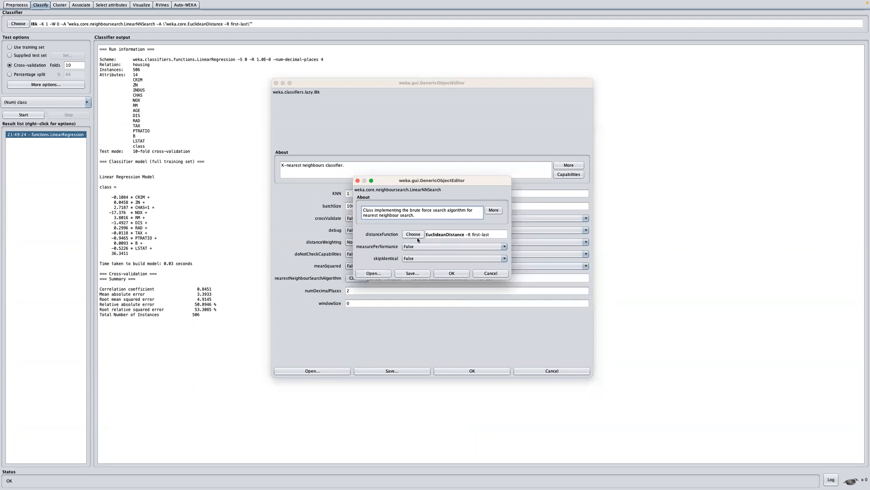
click(413, 234)
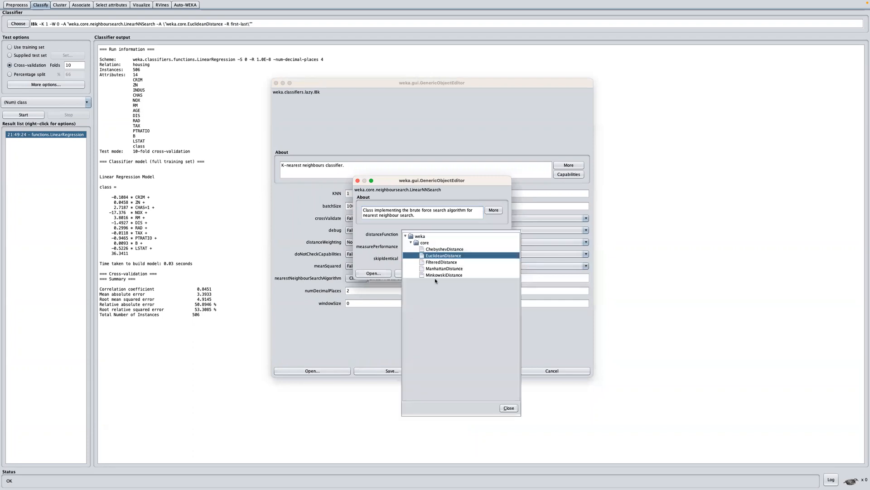
mouse_move(446, 277)
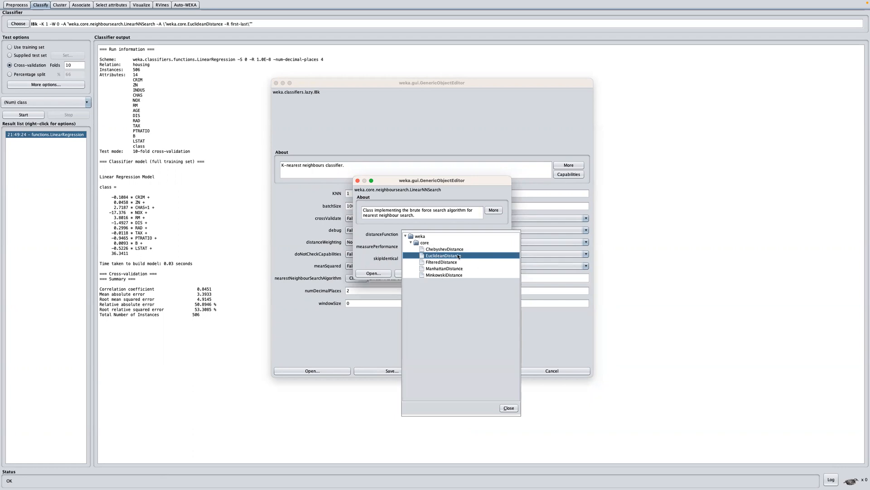
mouse_move(441, 261)
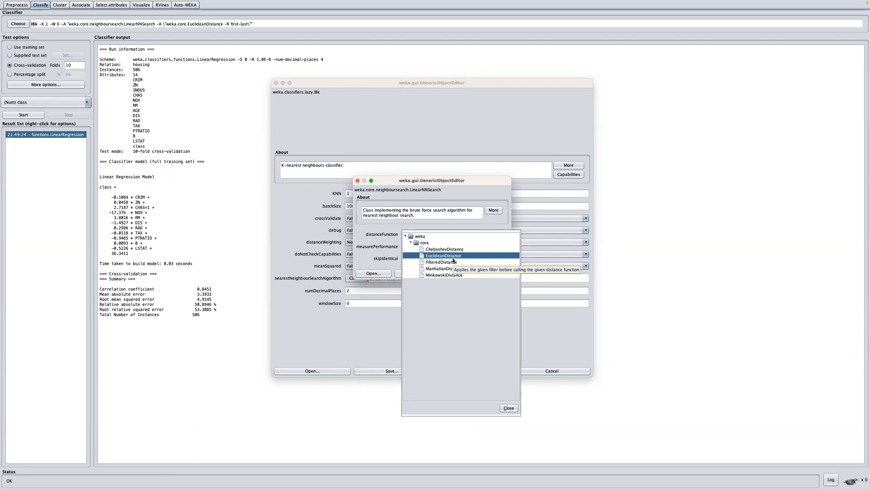
mouse_move(436, 235)
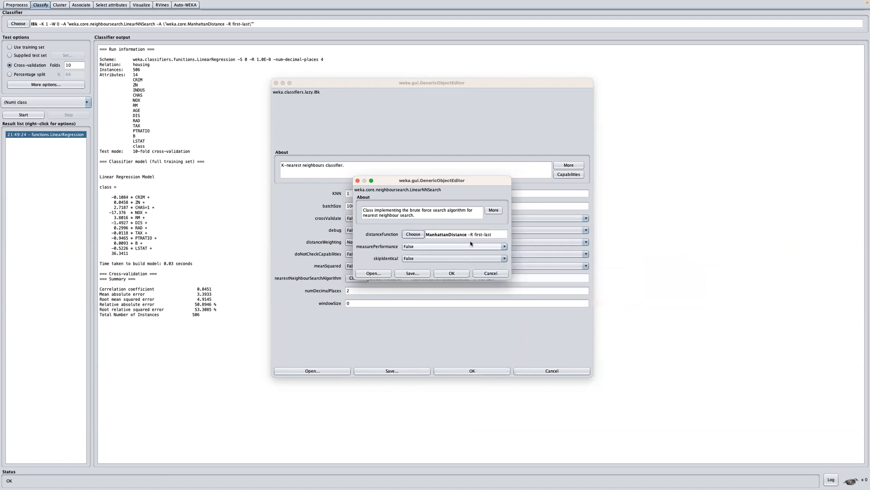
mouse_move(456, 234)
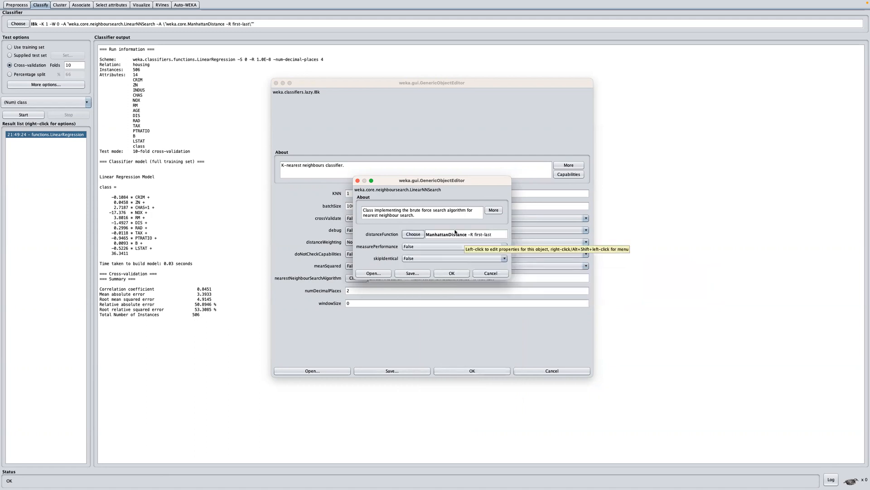
mouse_move(468, 246)
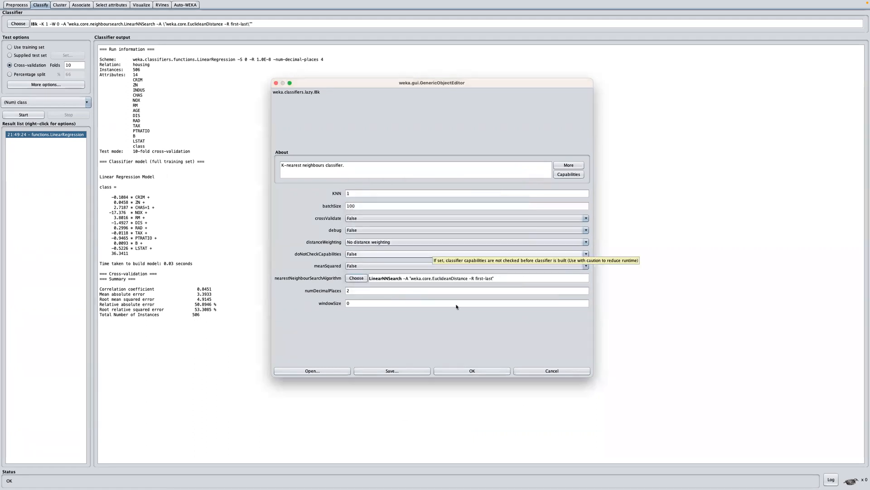
mouse_move(551, 371)
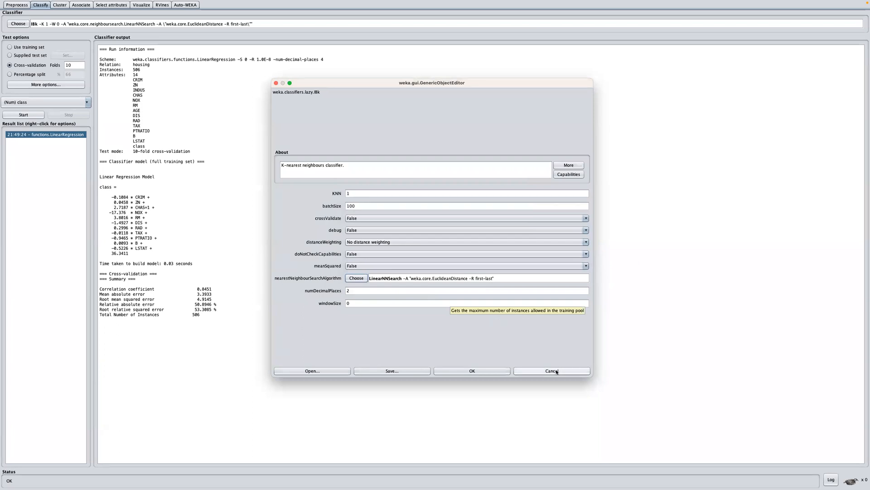
mouse_move(409, 259)
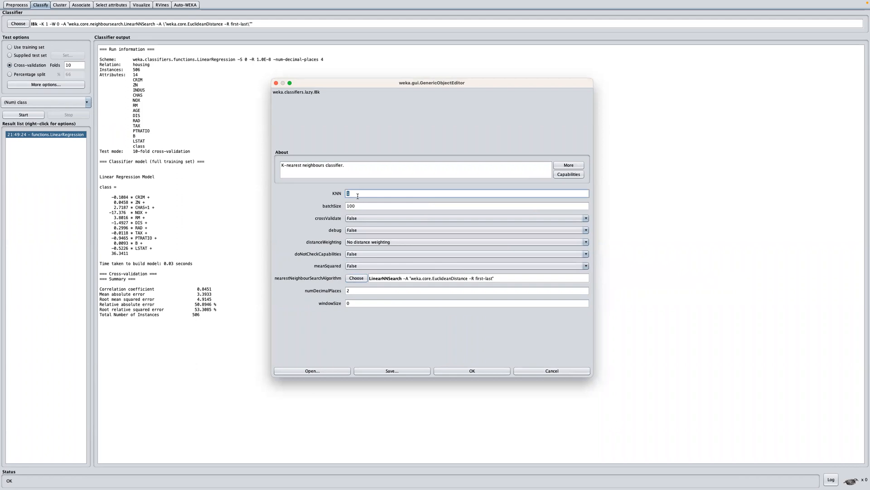
mouse_move(299, 189)
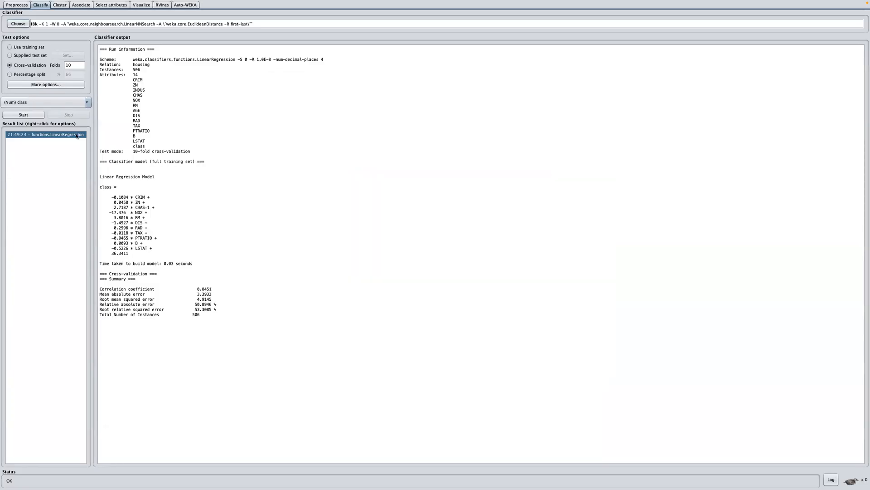
- Run IBk K=1 cross-validation (RMSE 4.6961) and compare with linear regression's 4.9145
click(23, 115)
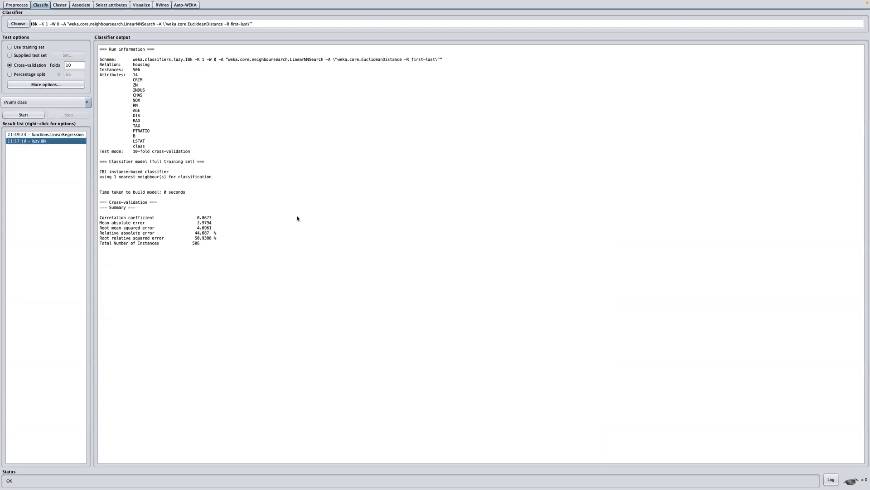
mouse_move(156, 231)
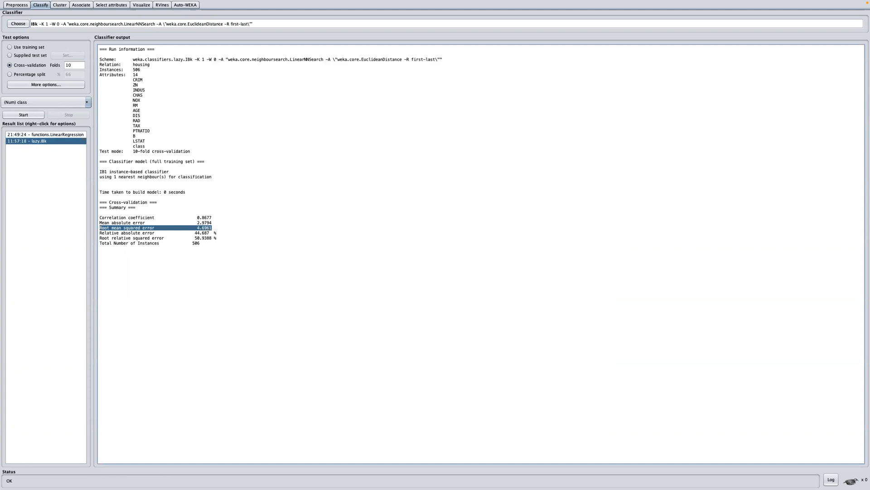
click(44, 134)
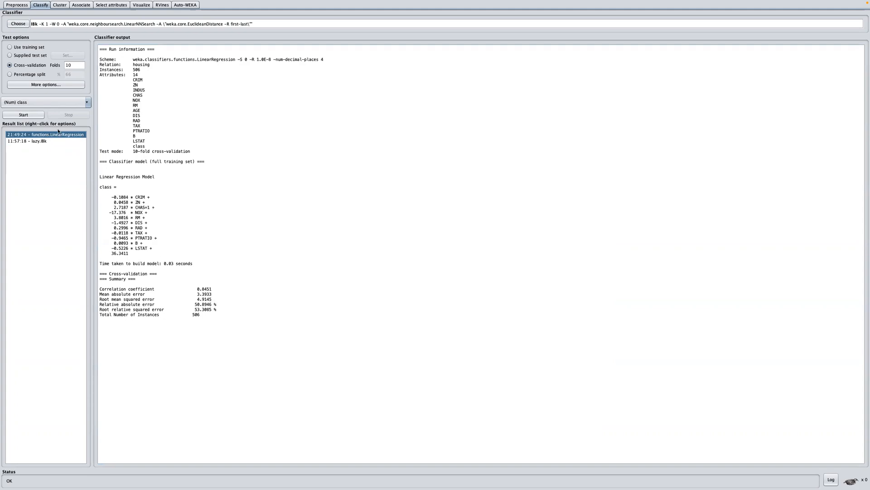
click(31, 141)
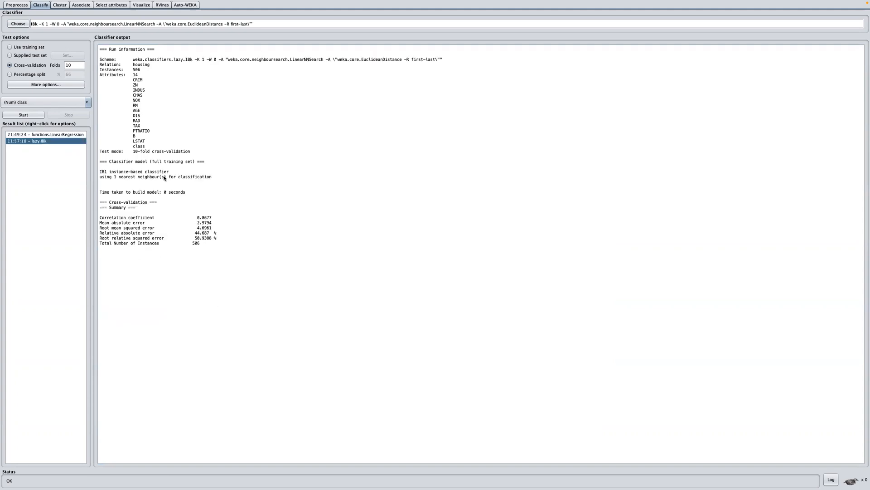
mouse_move(218, 232)
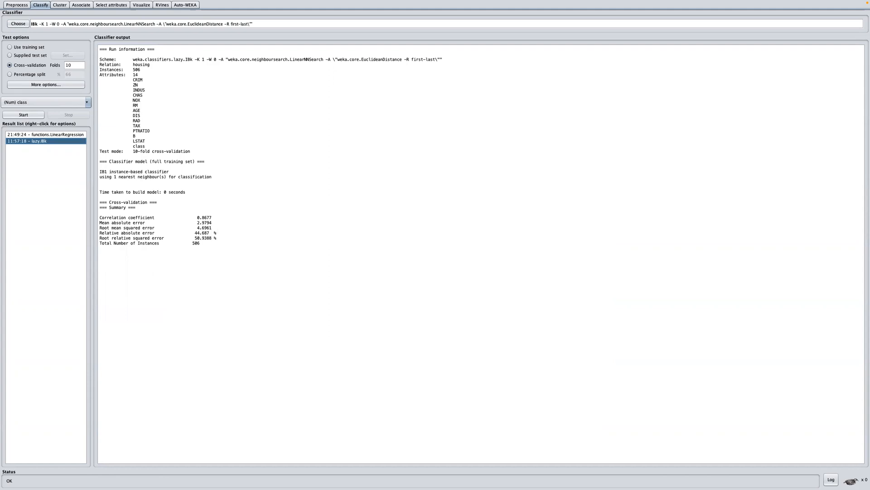
mouse_move(216, 236)
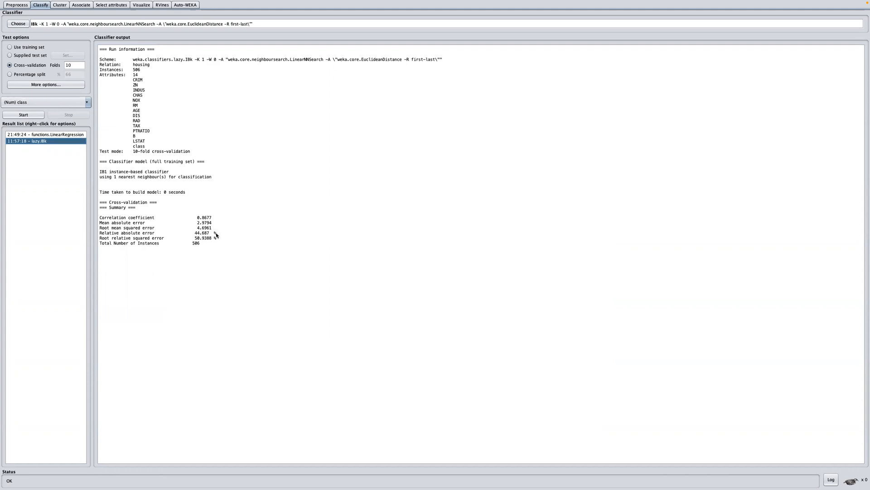
mouse_move(47, 24)
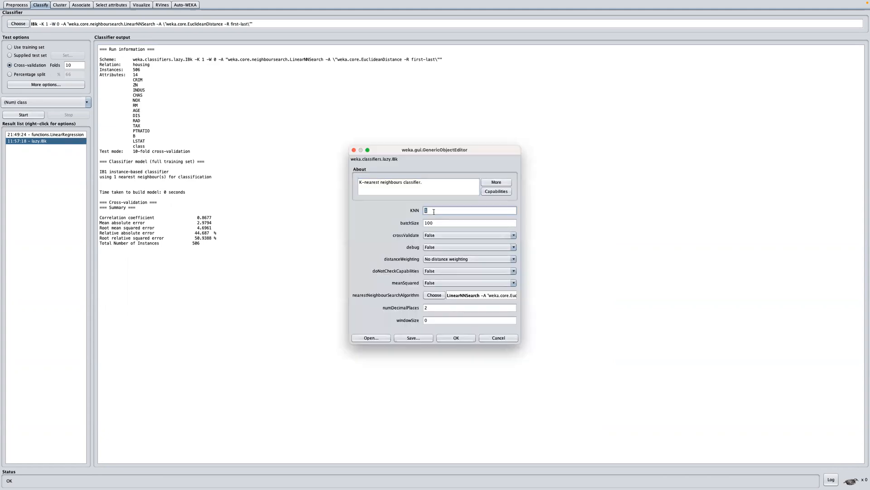
- Rerun IBk with K=3, giving correlation 0.871 and RMSE 4.5644
text(3)
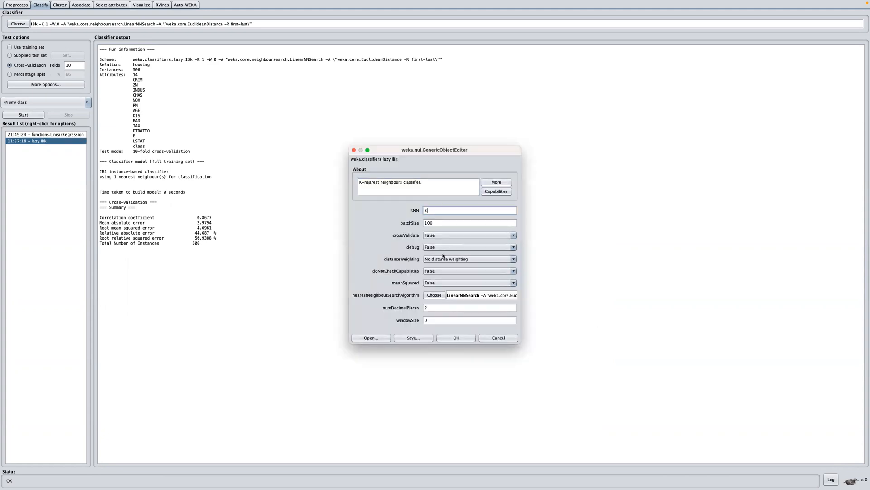
click(455, 338)
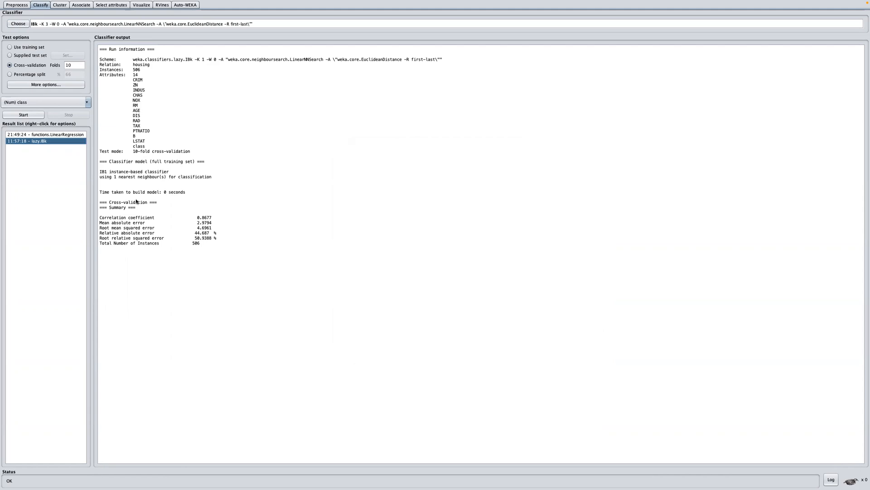
click(24, 114)
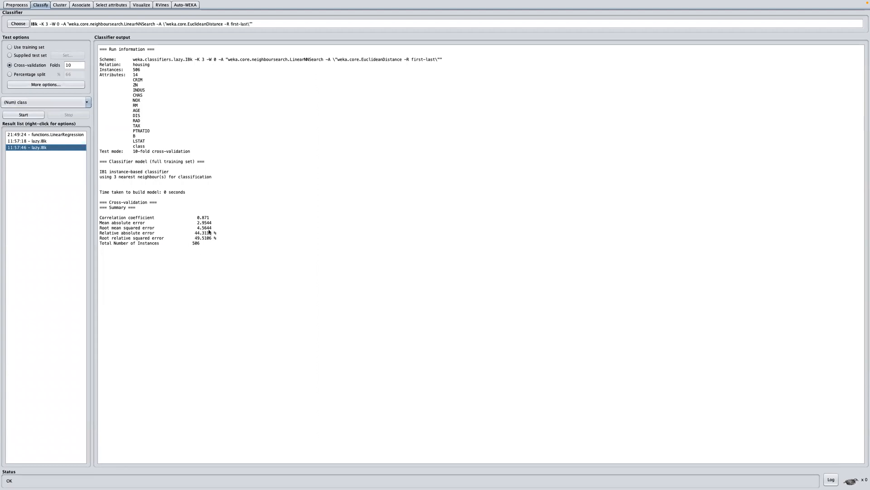
mouse_move(187, 234)
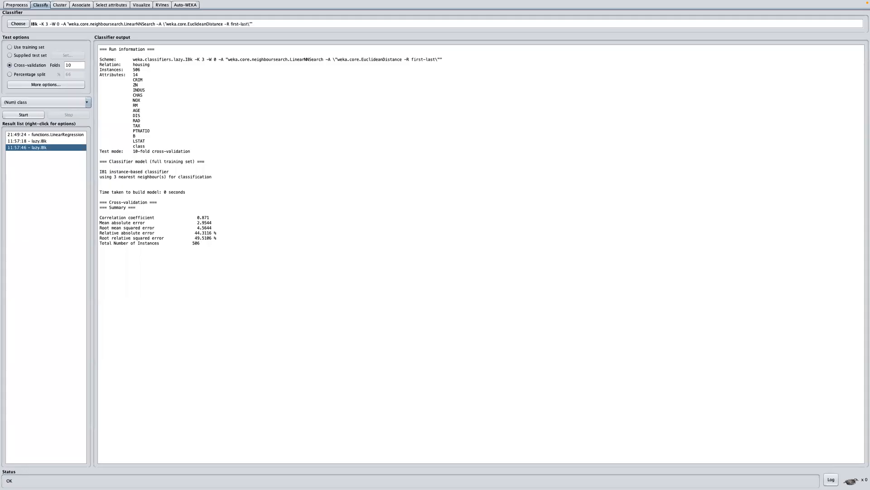
mouse_move(163, 121)
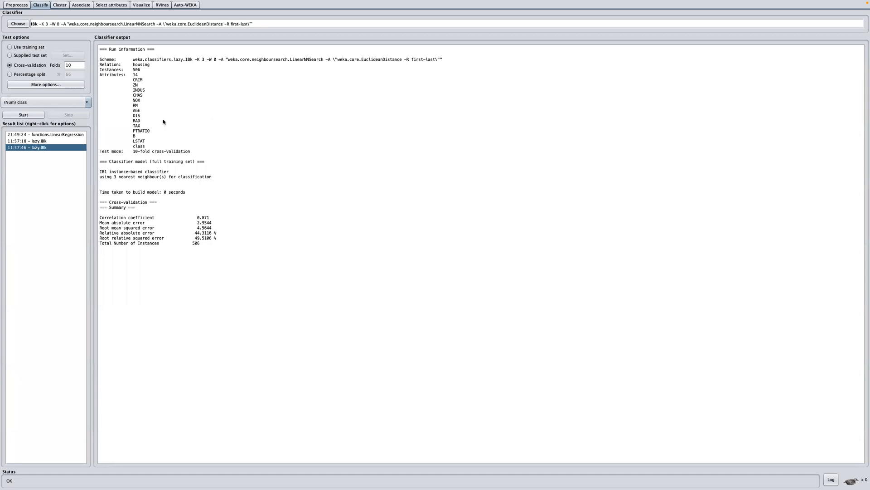
mouse_move(136, 135)
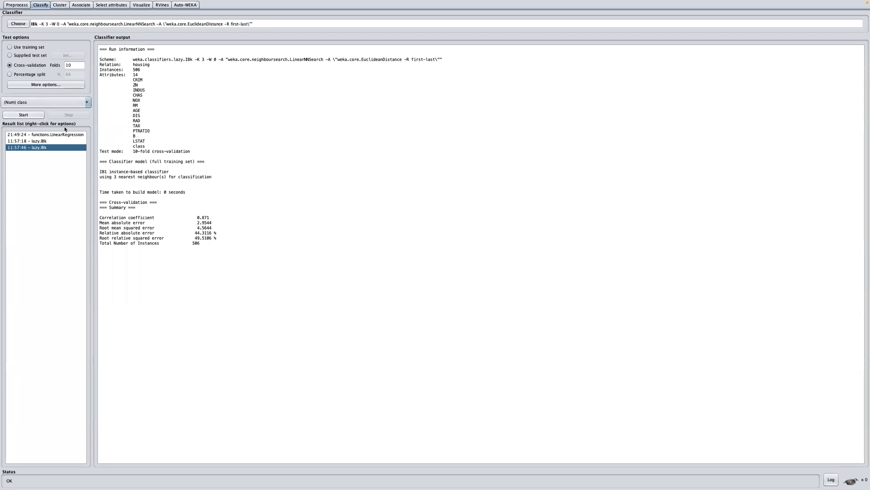
mouse_move(67, 126)
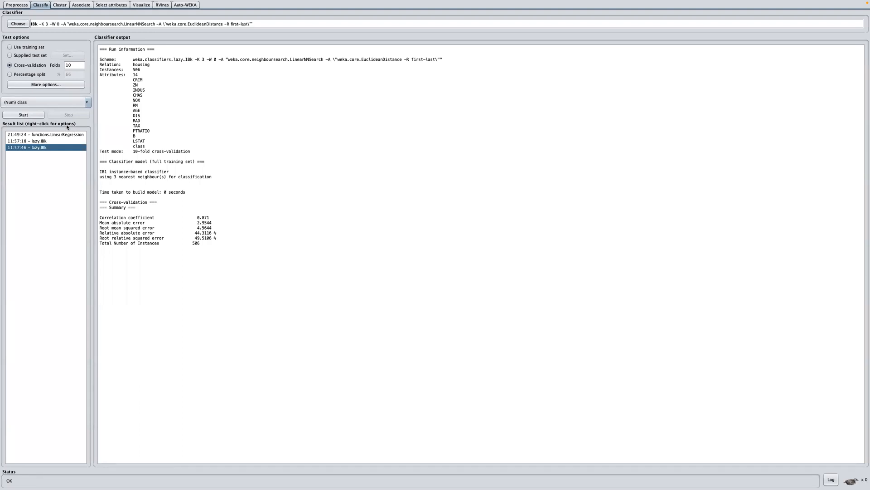